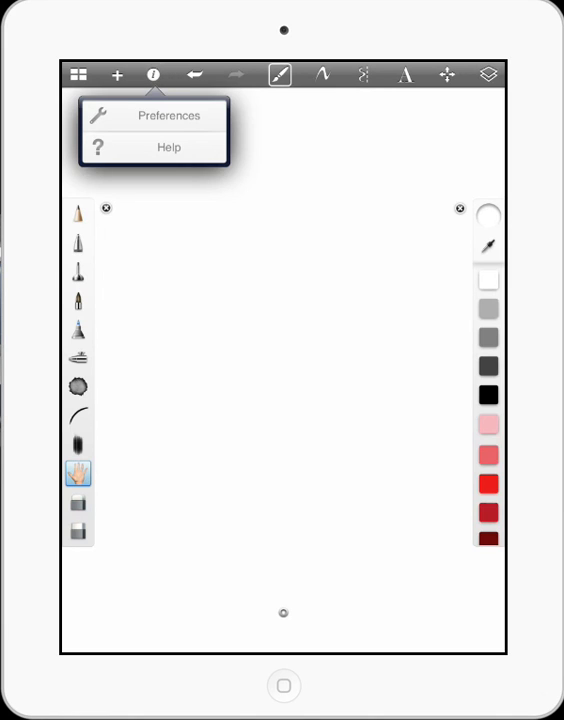
Review the 3rd Party Pen Connection options in Preferences, then dismiss them unchanged
{"action": "left_click", "coordinate": [168, 115]}
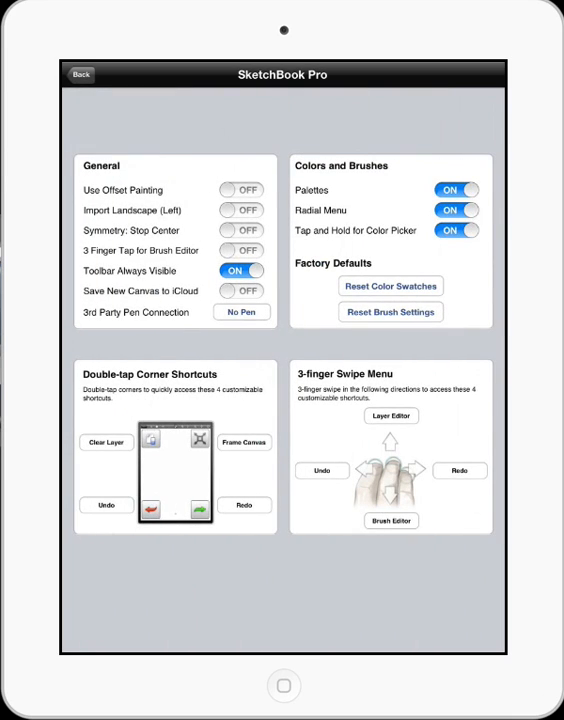
{"action": "left_click", "coordinate": [241, 311]}
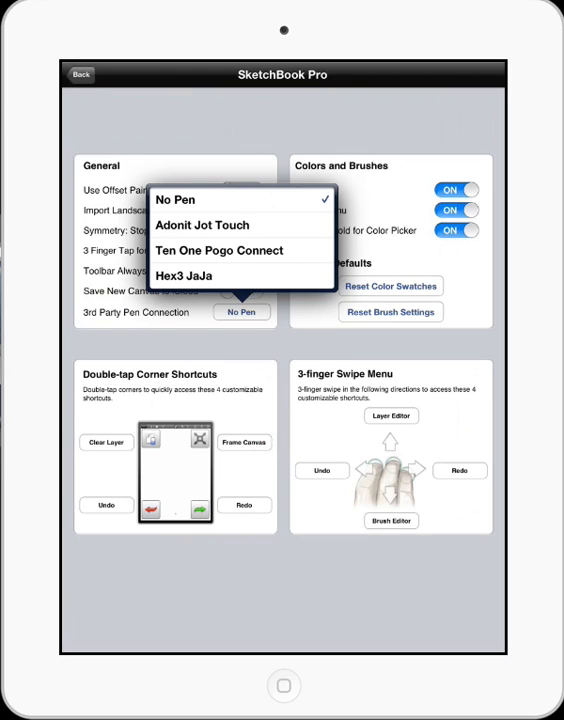
{"action": "left_click", "coordinate": [82, 74]}
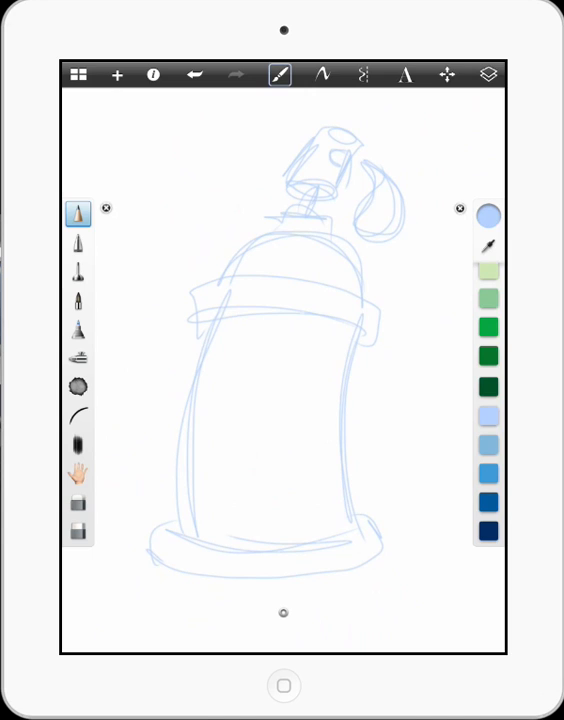
Switch to the ballpoint inking brush and close the layer overview
{"action": "left_click", "coordinate": [77, 301]}
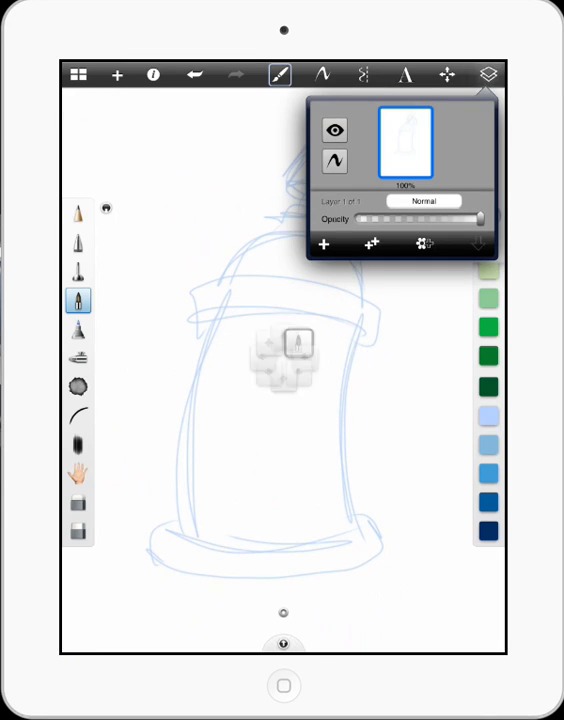
{"action": "left_click", "coordinate": [323, 335]}
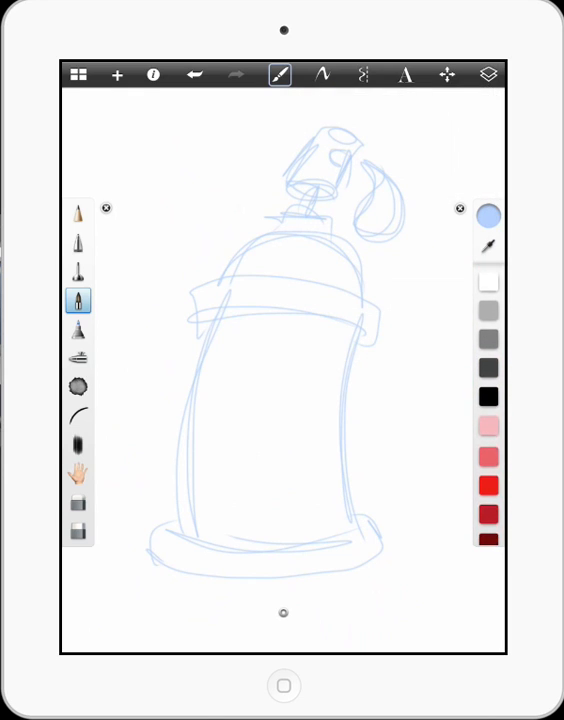
Ink black outlines of the can's shoulder, side, top edge and base, undoing a stray stroke
{"action": "left_click", "coordinate": [488, 396]}
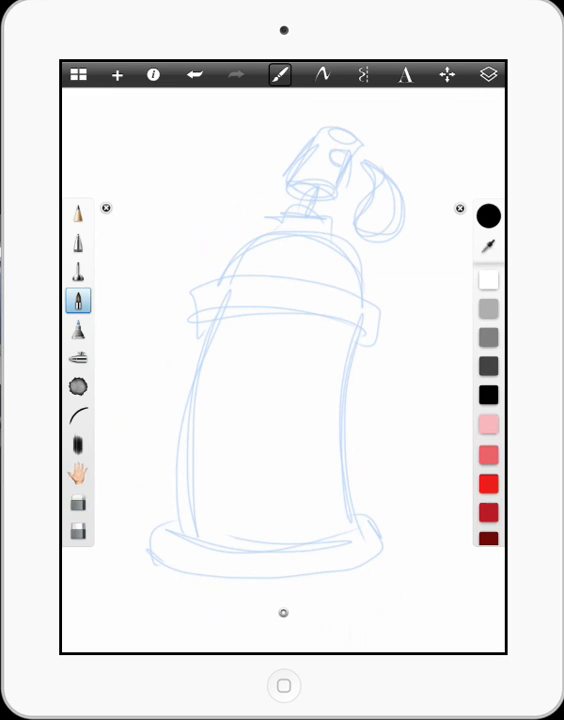
{"action": "left_click_drag", "start_coordinate": [215, 270], "coordinate": [265, 225]}
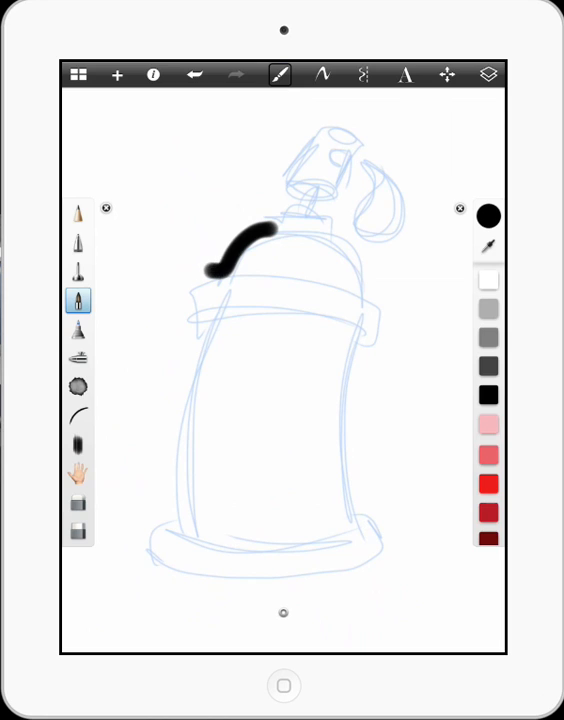
{"action": "left_click_drag", "start_coordinate": [210, 265], "coordinate": [205, 315]}
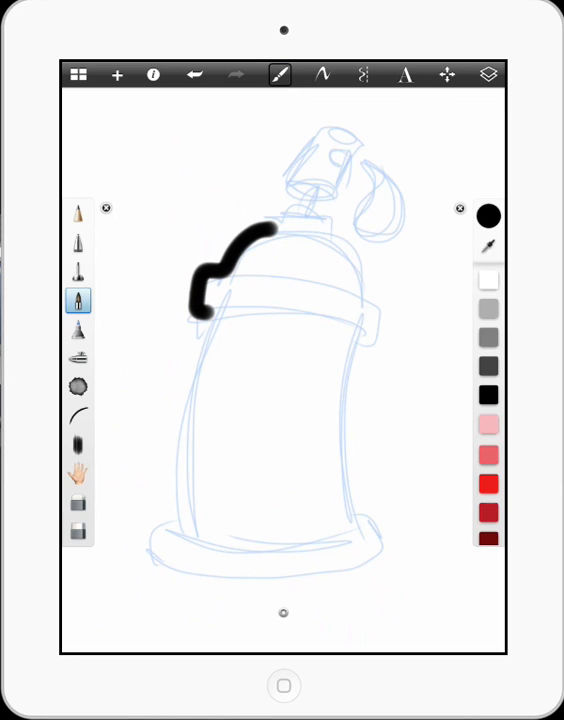
{"action": "left_click", "coordinate": [194, 75]}
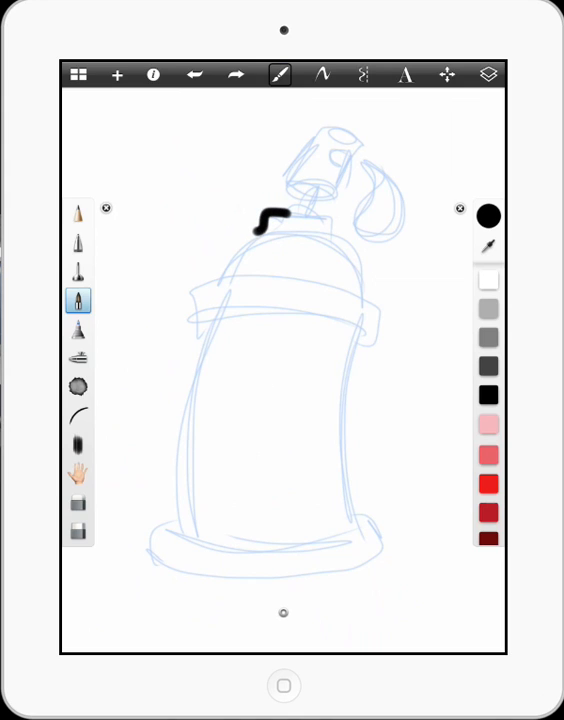
{"action": "left_click_drag", "start_coordinate": [265, 215], "coordinate": [195, 310]}
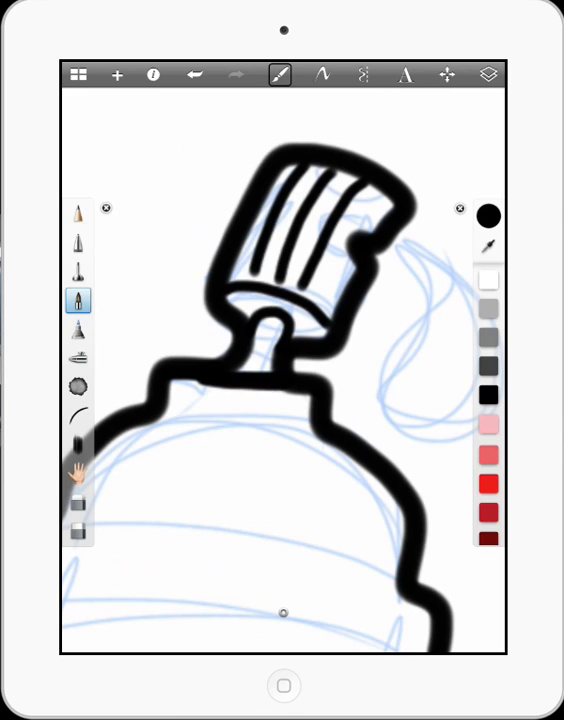
{"action": "left_click_drag", "start_coordinate": [150, 430], "coordinate": [320, 435]}
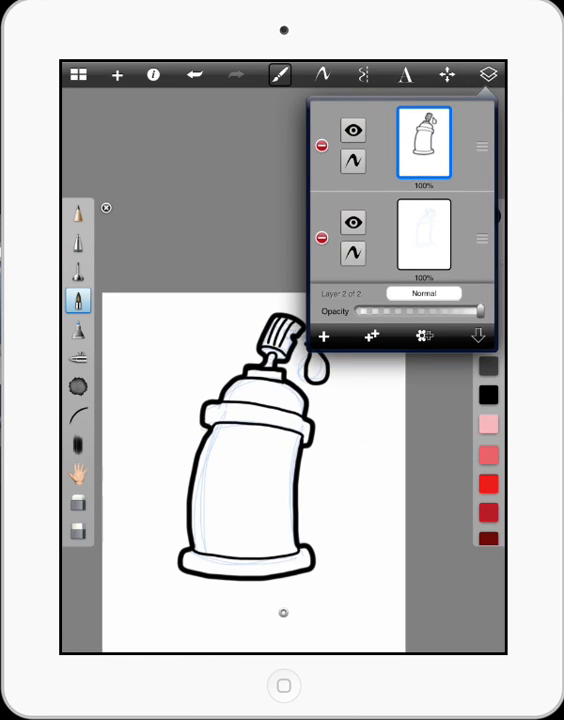
Delete the blue sketch layer and add a new layer for colours
{"action": "left_click", "coordinate": [320, 237]}
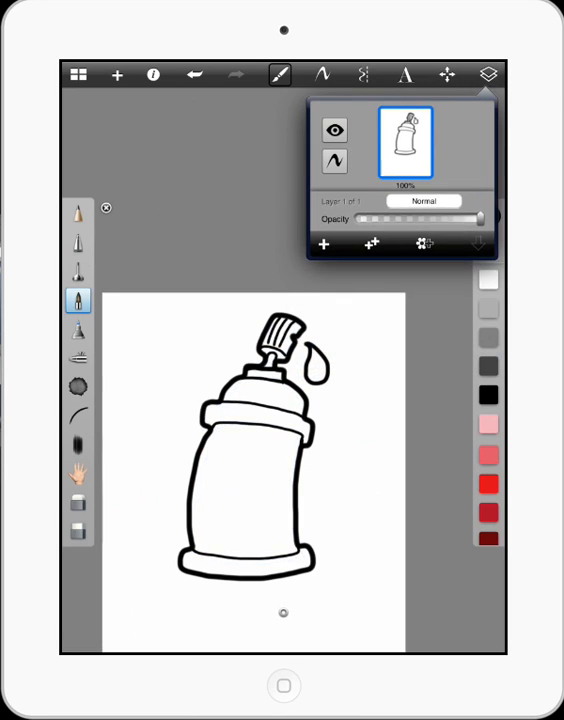
{"action": "left_click", "coordinate": [323, 246]}
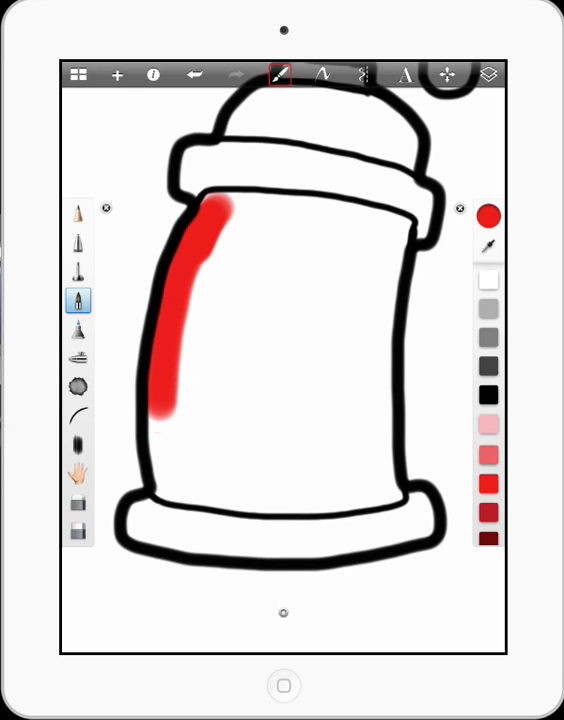
Paint red along the left inner edge of the can body
{"action": "left_click_drag", "start_coordinate": [170, 420], "coordinate": [195, 490]}
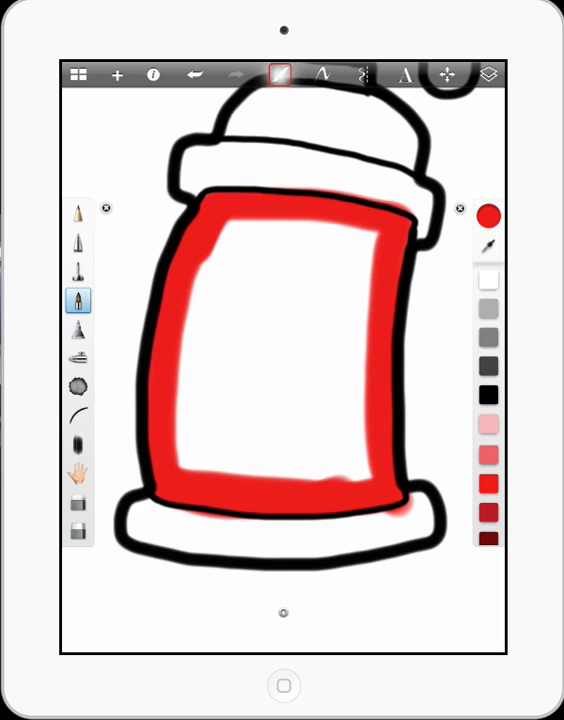
{"action": "left_click", "coordinate": [280, 75]}
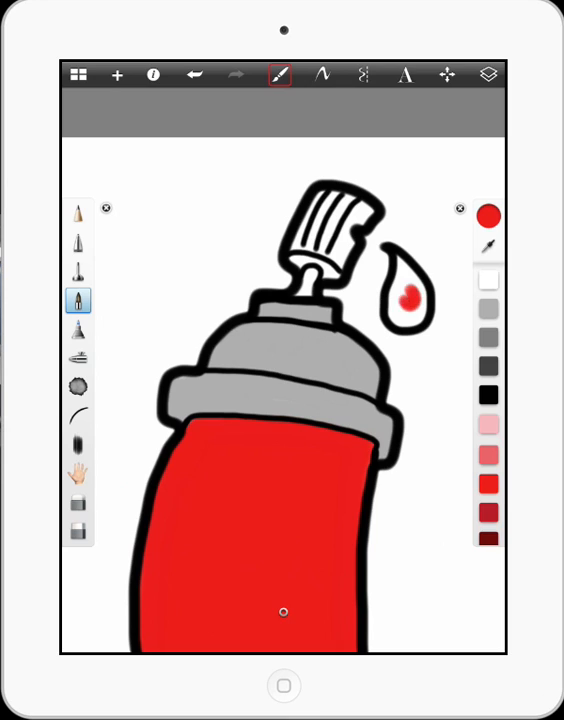
Dab red paint into the drip
{"action": "left_click", "coordinate": [405, 310]}
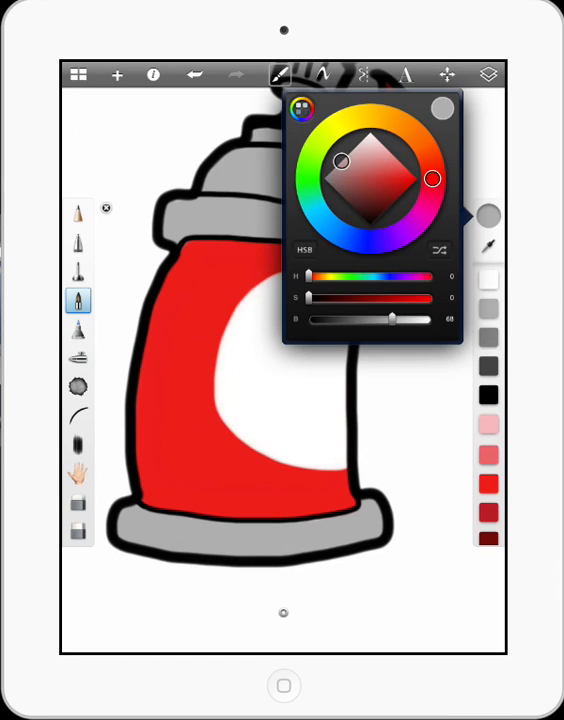
Choose a darker grey in the colour wheel for shading
{"action": "left_click_drag", "start_coordinate": [343, 161], "coordinate": [356, 152]}
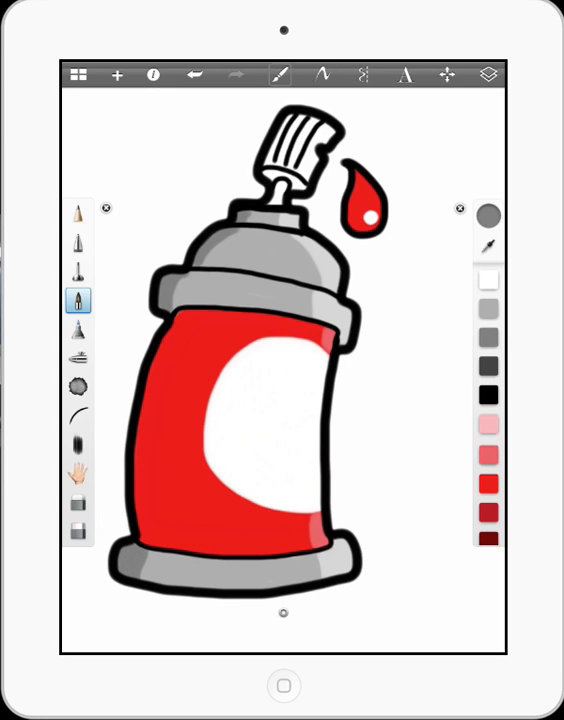
Select a new colour from the palette for highlighting
{"action": "left_click", "coordinate": [488, 483]}
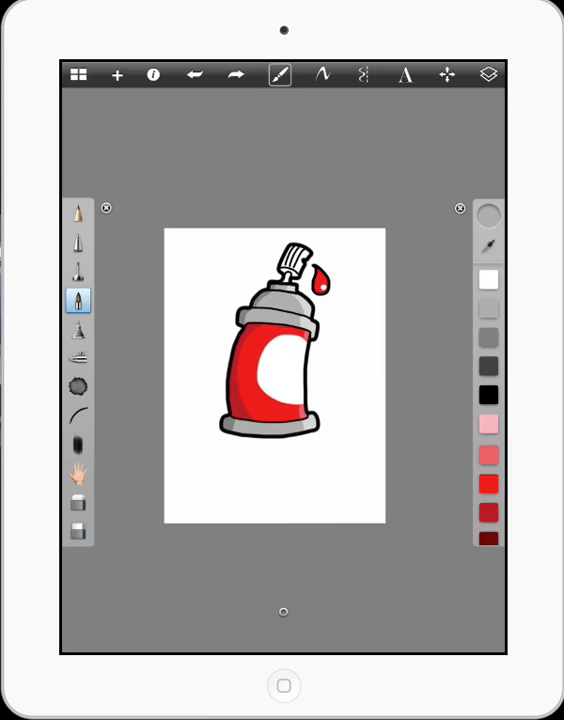
Open the layer list showing the outline layer above the colour layer
{"action": "left_click", "coordinate": [488, 75]}
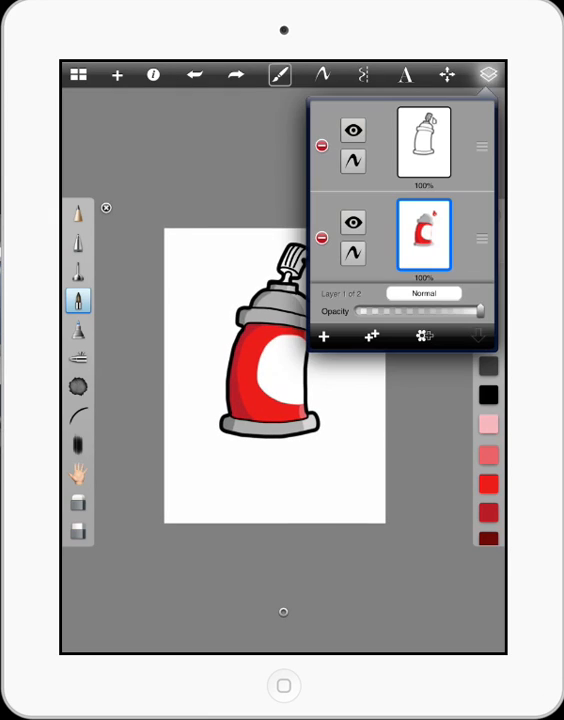